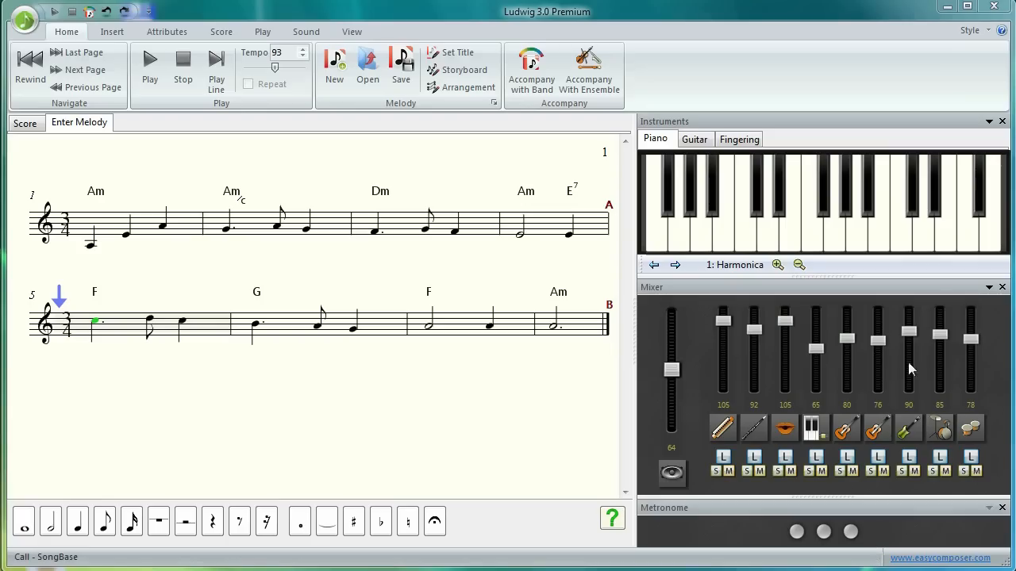
Open the SongBase melody database from the application menu's Open submenu
click(24, 22)
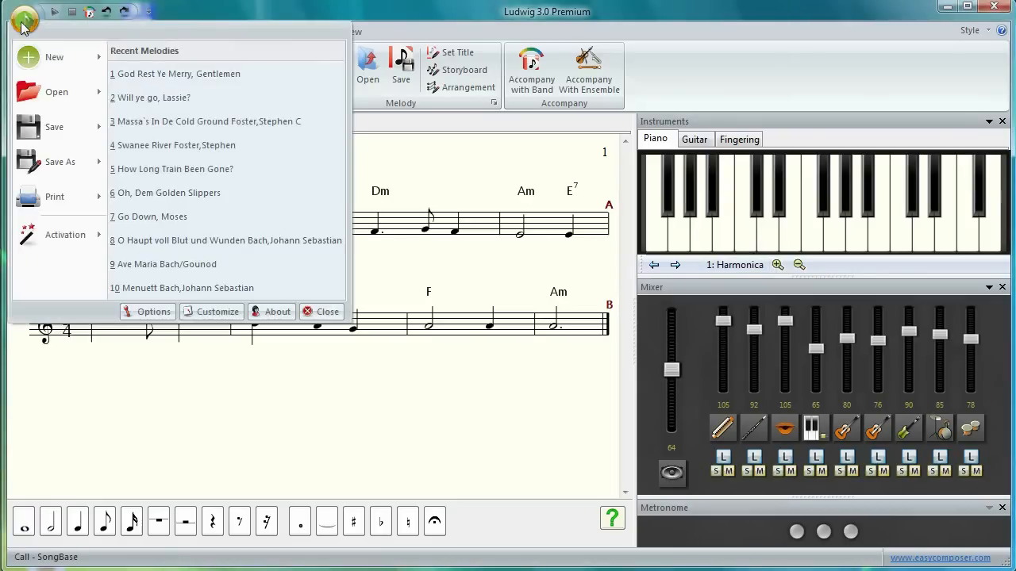
click(57, 91)
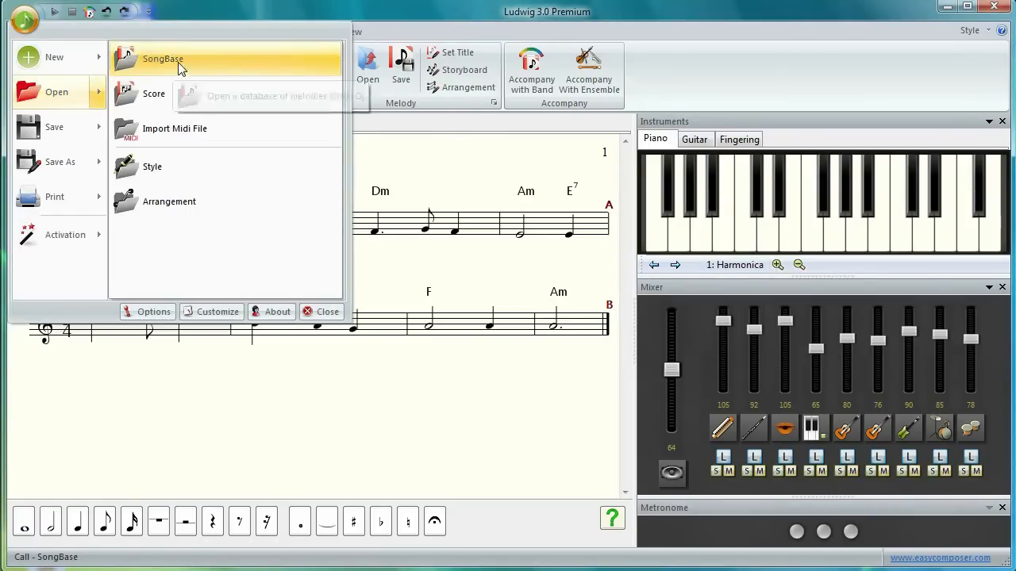
click(162, 58)
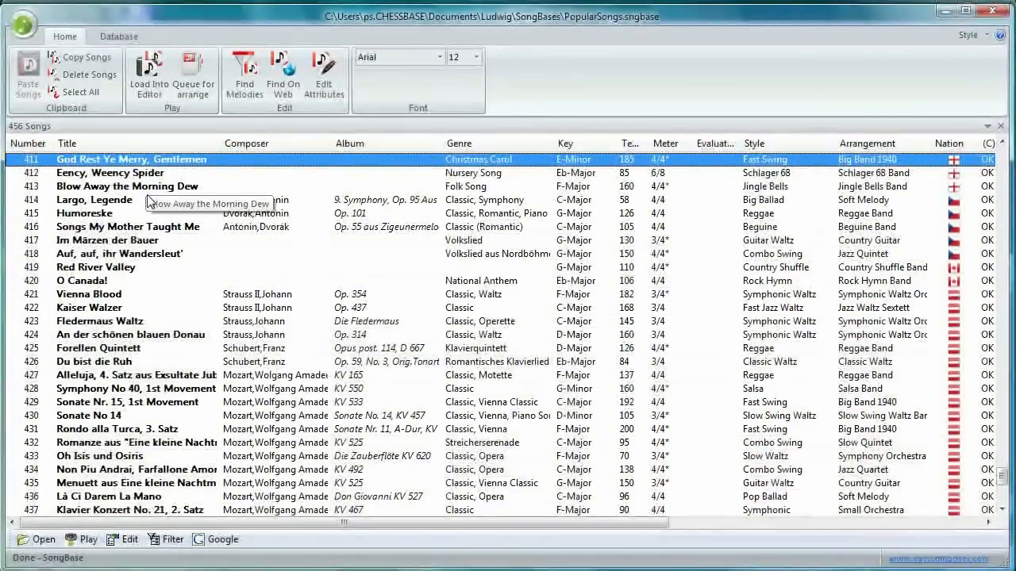
mouse_move(222, 260)
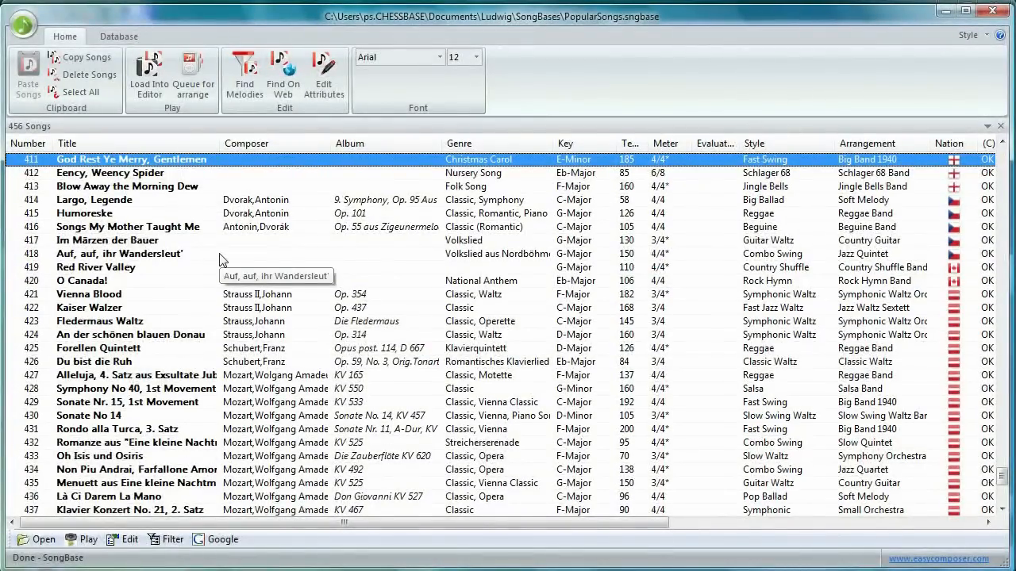
mouse_move(434, 381)
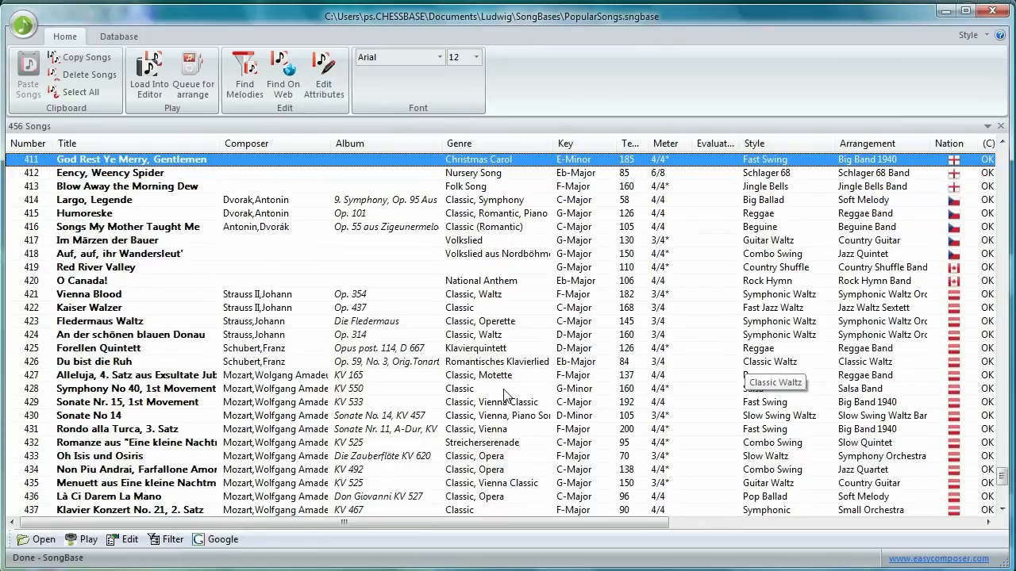
mouse_move(254, 246)
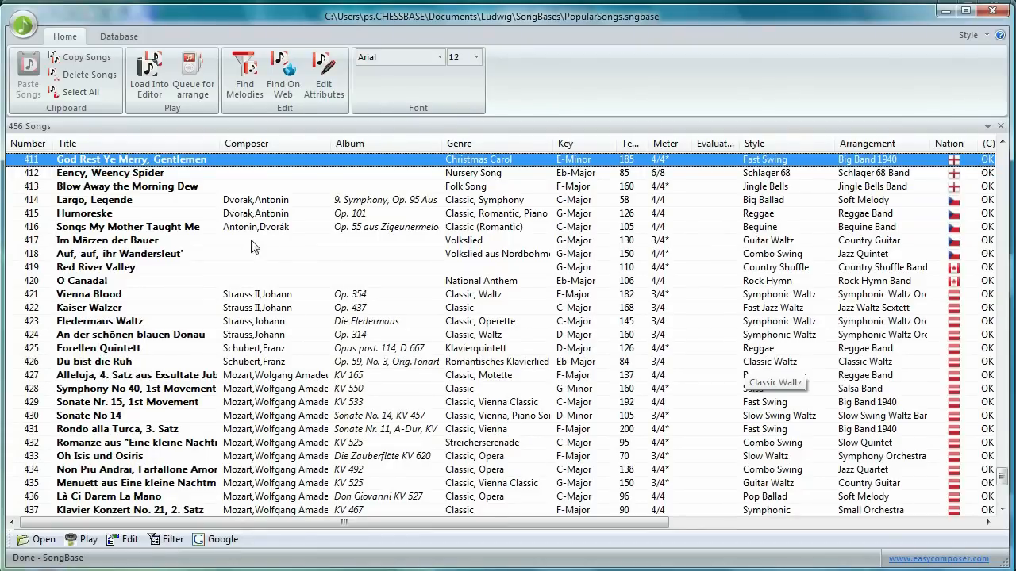
click(66, 143)
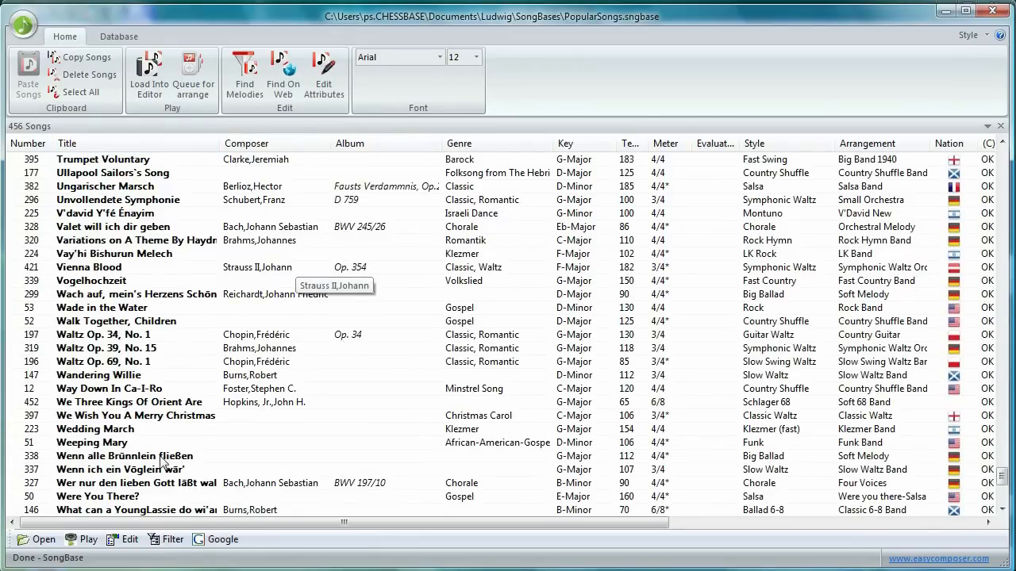
mouse_move(944, 180)
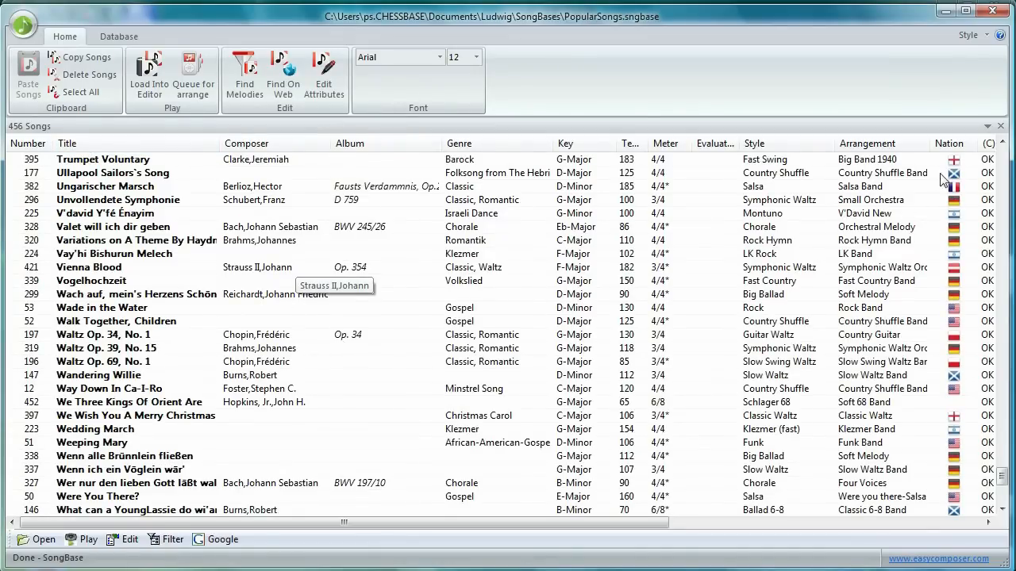
scroll(up, 3)
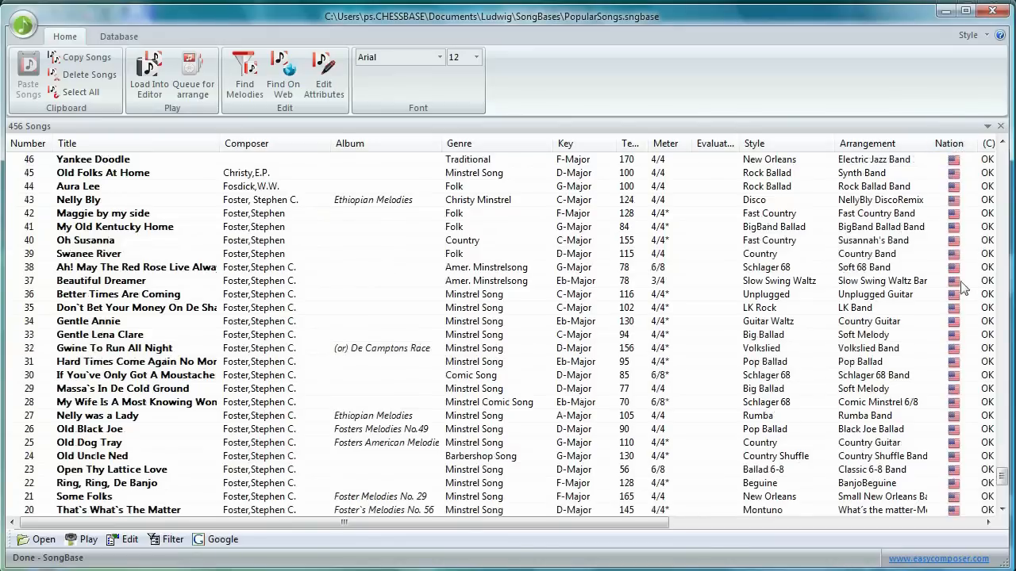
mouse_move(957, 230)
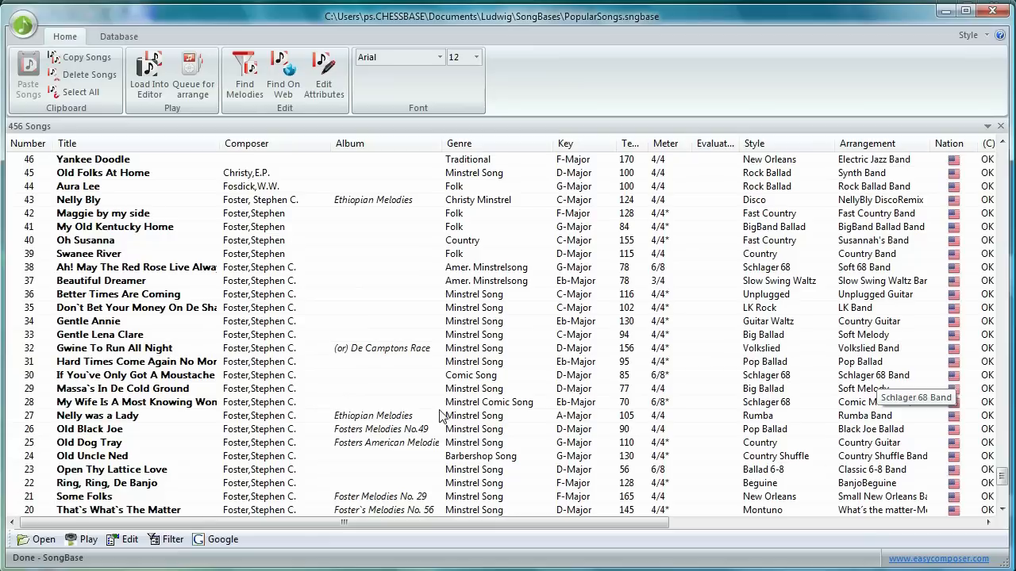
mouse_move(487, 143)
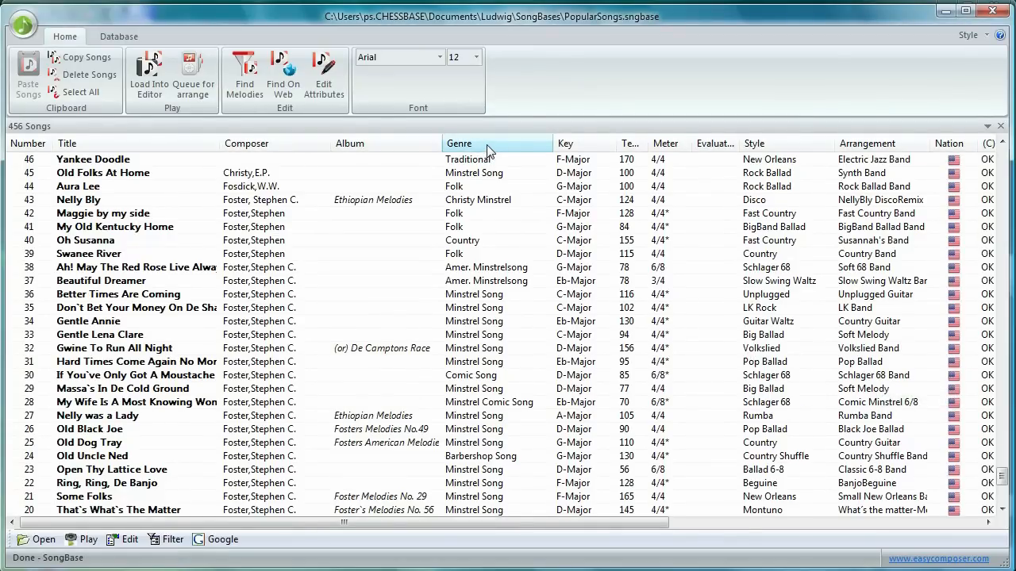
Sort the song list by Genre and scroll to the Irish folksong entries
click(458, 143)
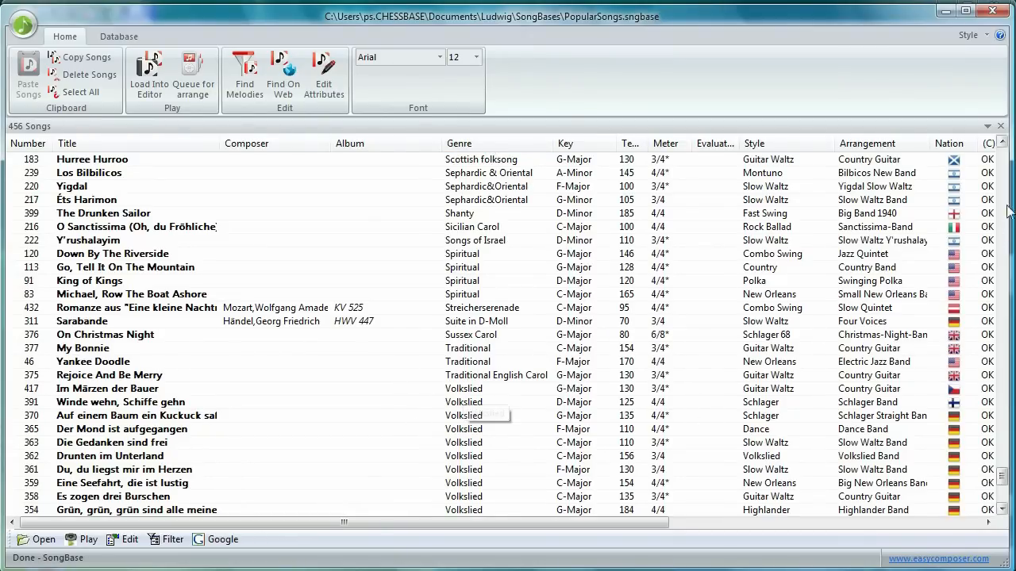
scroll(up, 3)
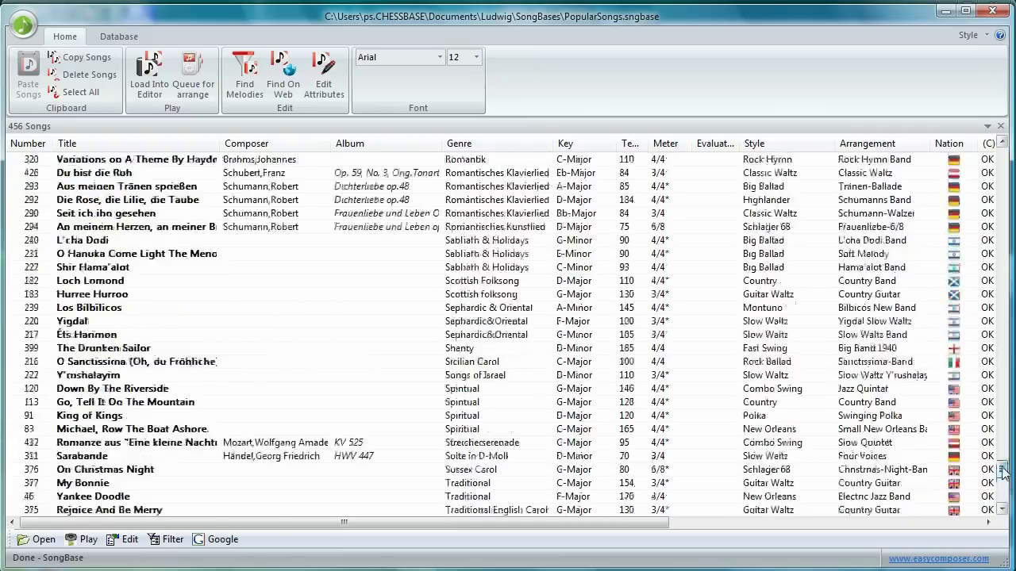
scroll(up, 3)
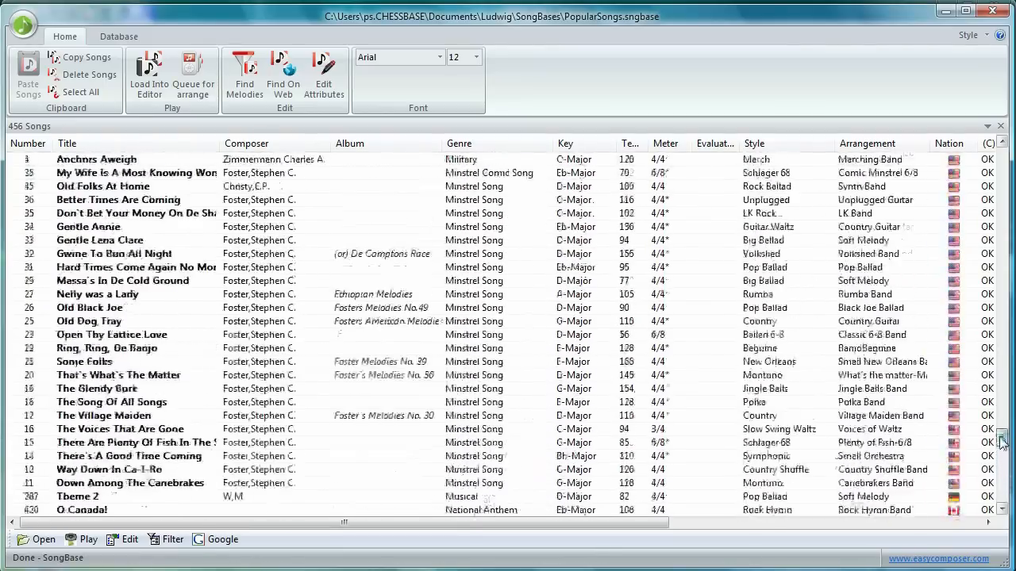
scroll(down, 3)
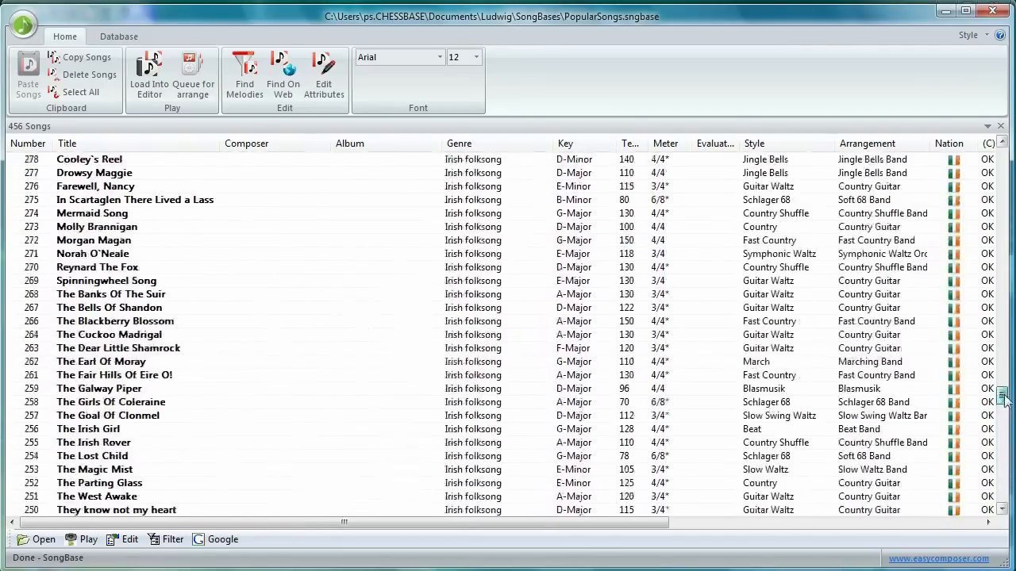
scroll(up, 3)
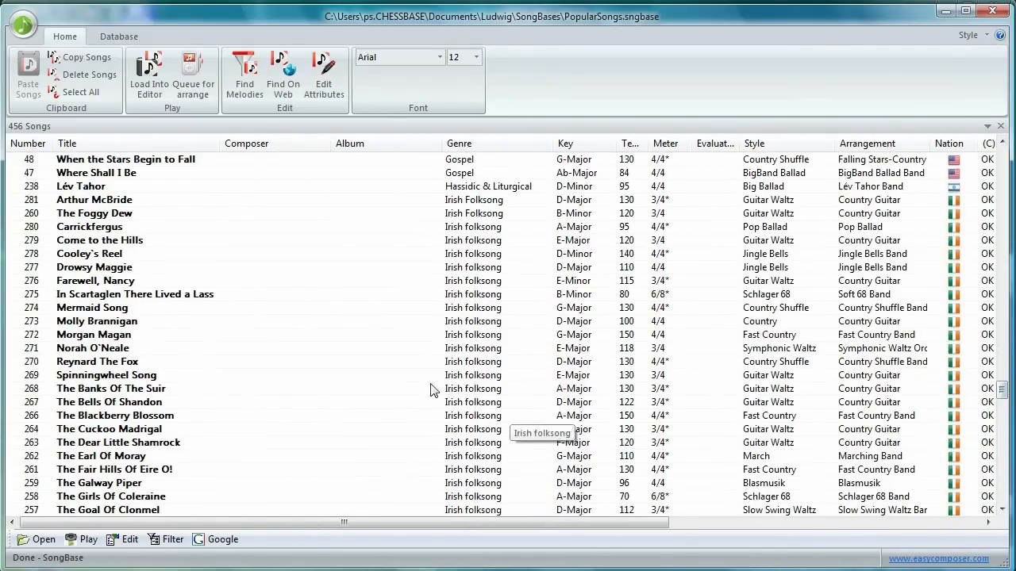
mouse_move(357, 454)
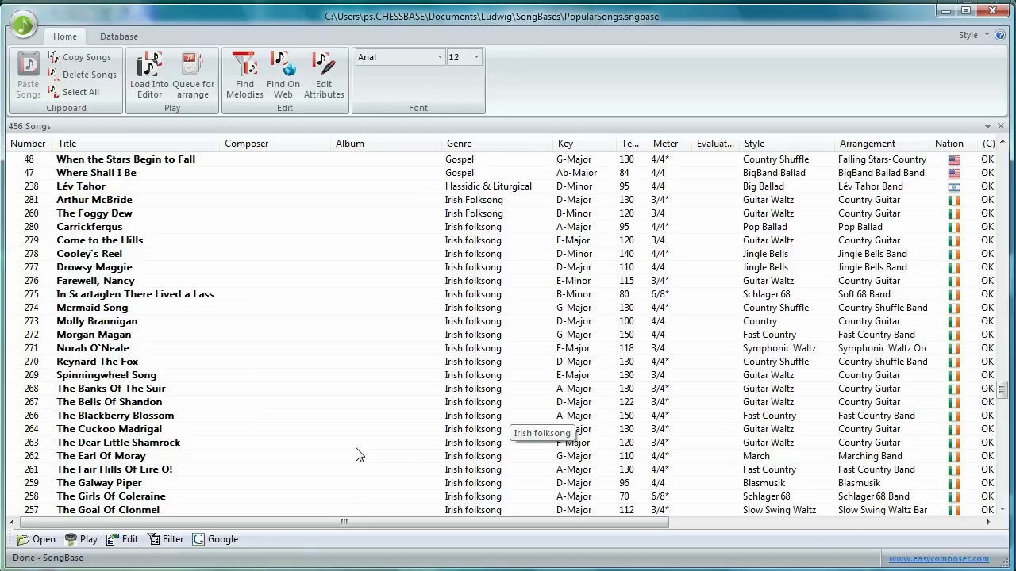
mouse_move(397, 314)
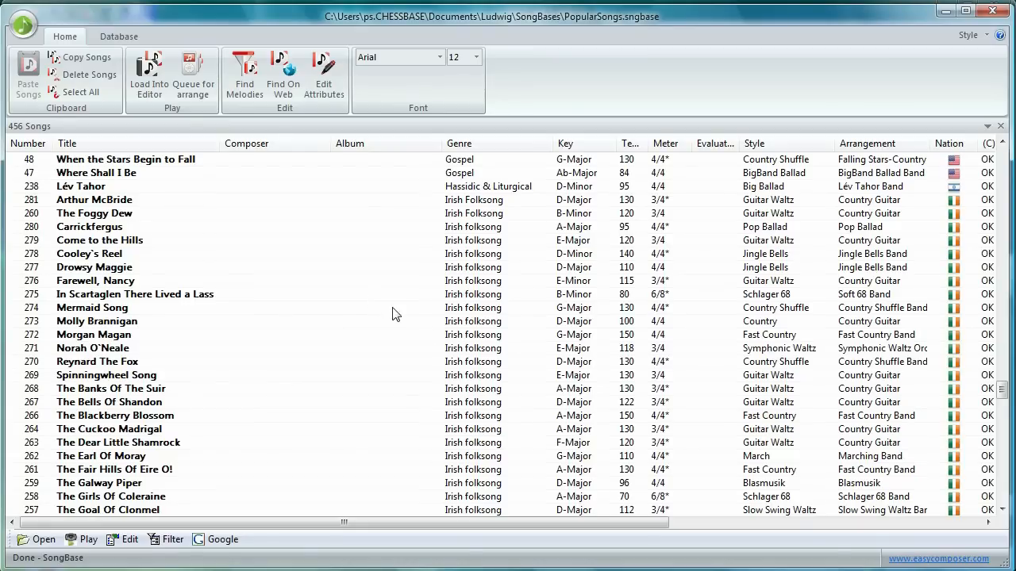
mouse_move(89, 232)
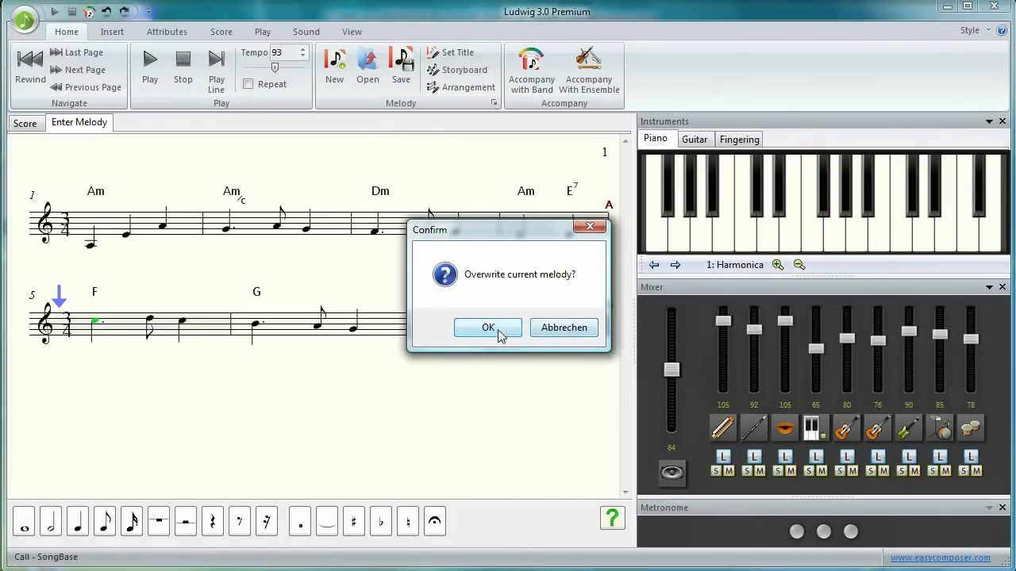
Confirm overwriting the current melody so Carrickfergus loads into the editor
click(487, 327)
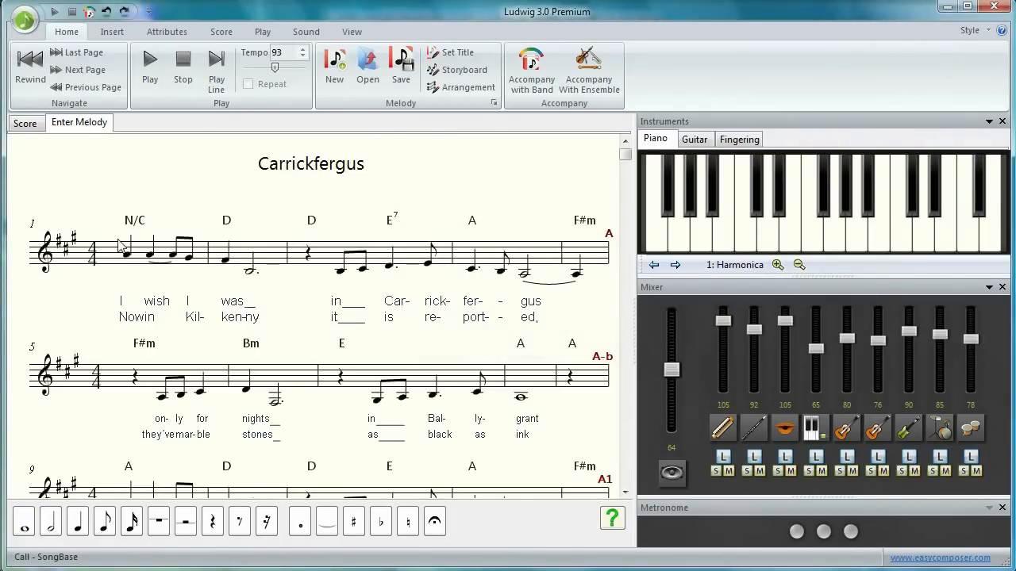
mouse_move(396, 313)
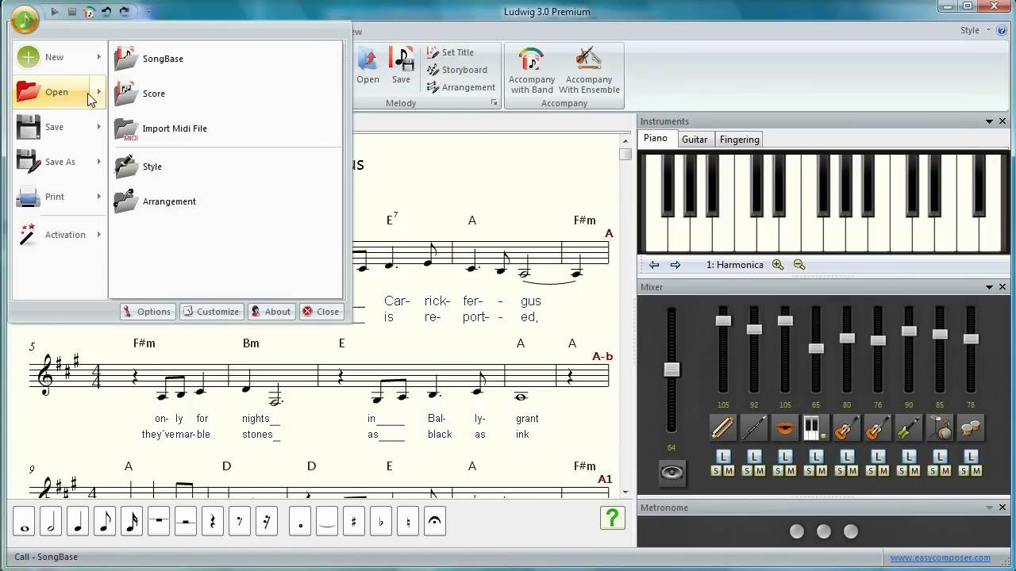
Reopen the SongBase and run Find On Web for Carrickfergus
click(162, 59)
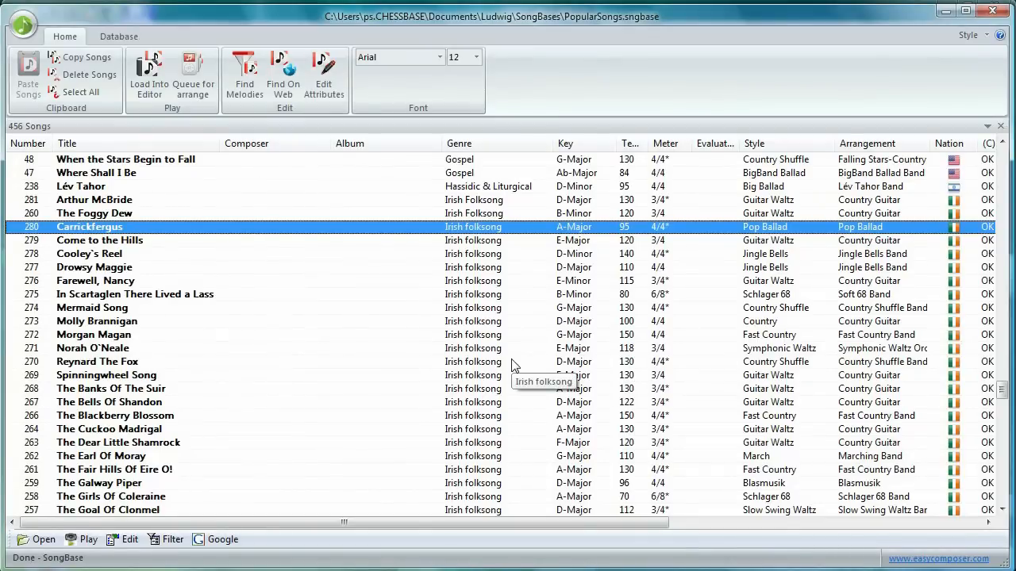
mouse_move(131, 242)
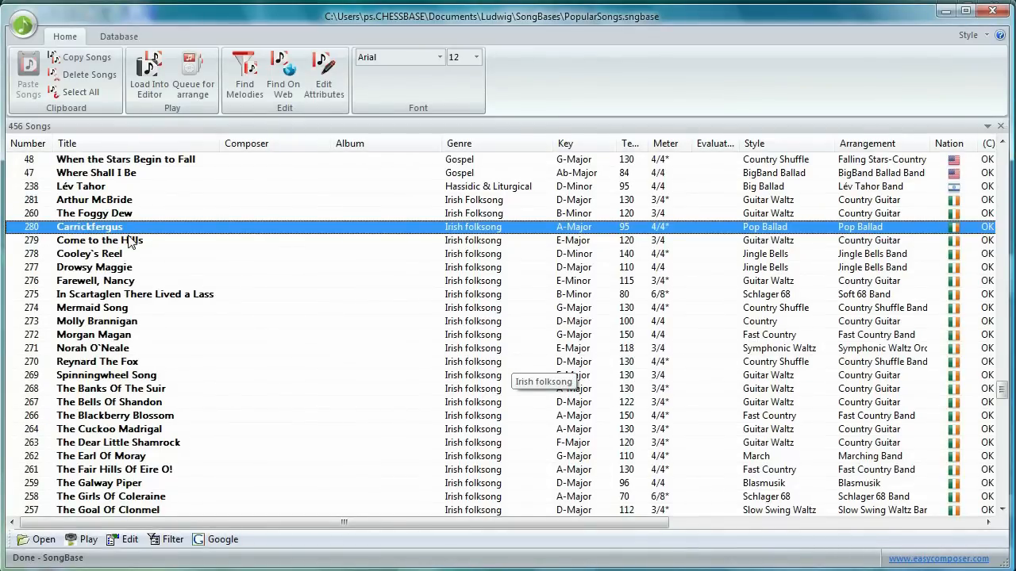
mouse_move(283, 76)
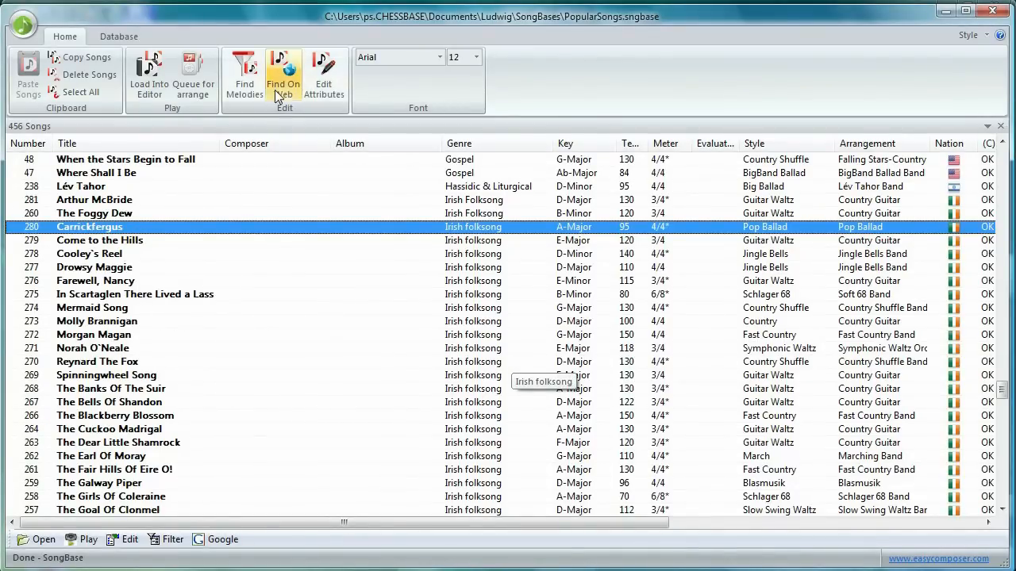
mouse_move(283, 75)
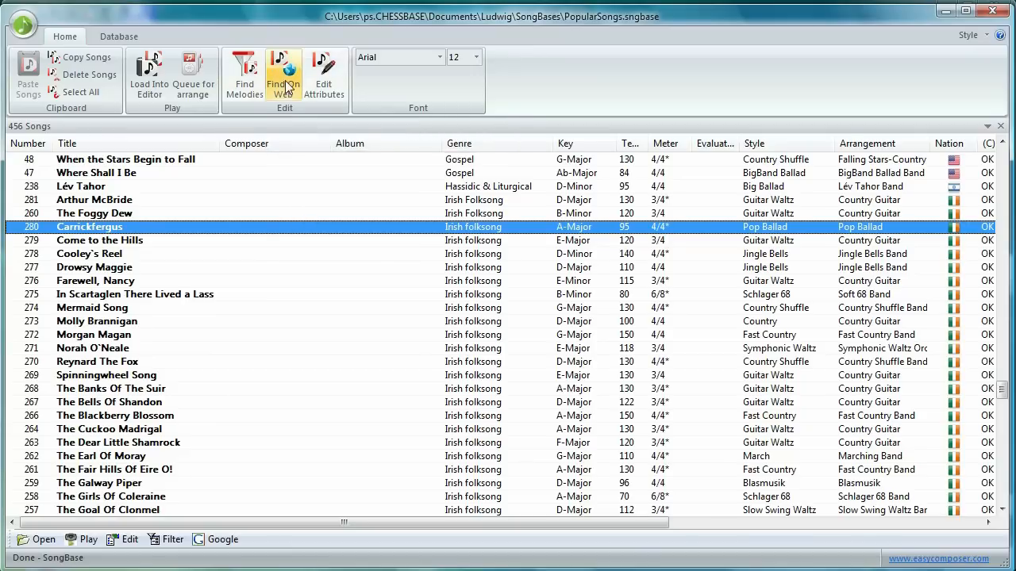
mouse_move(284, 75)
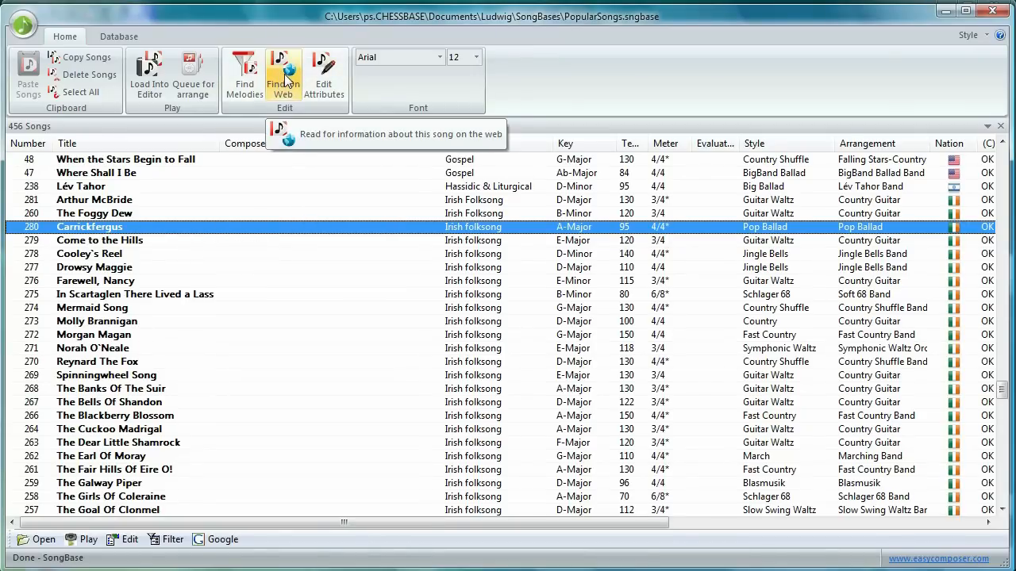
click(283, 75)
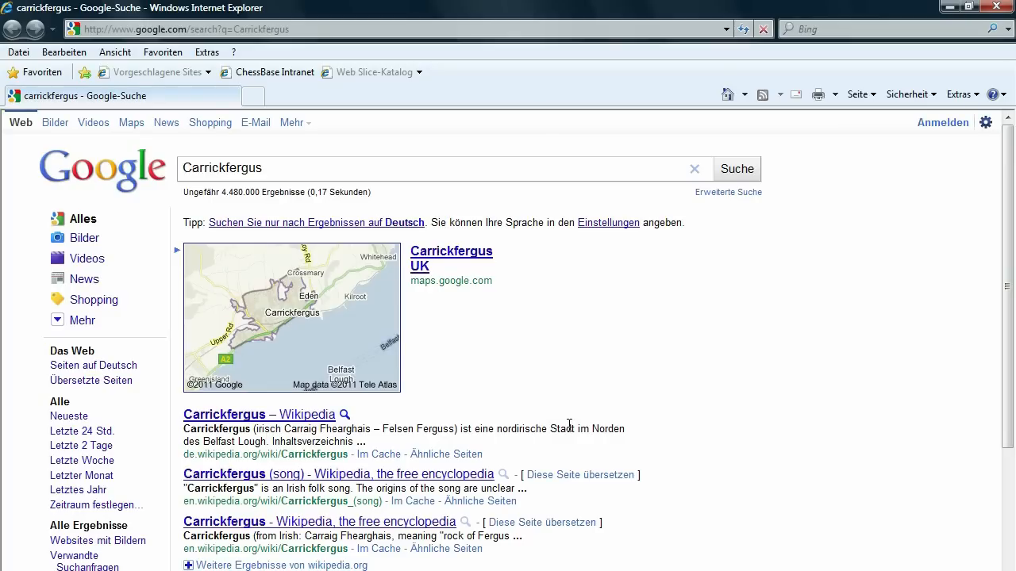
mouse_move(350, 476)
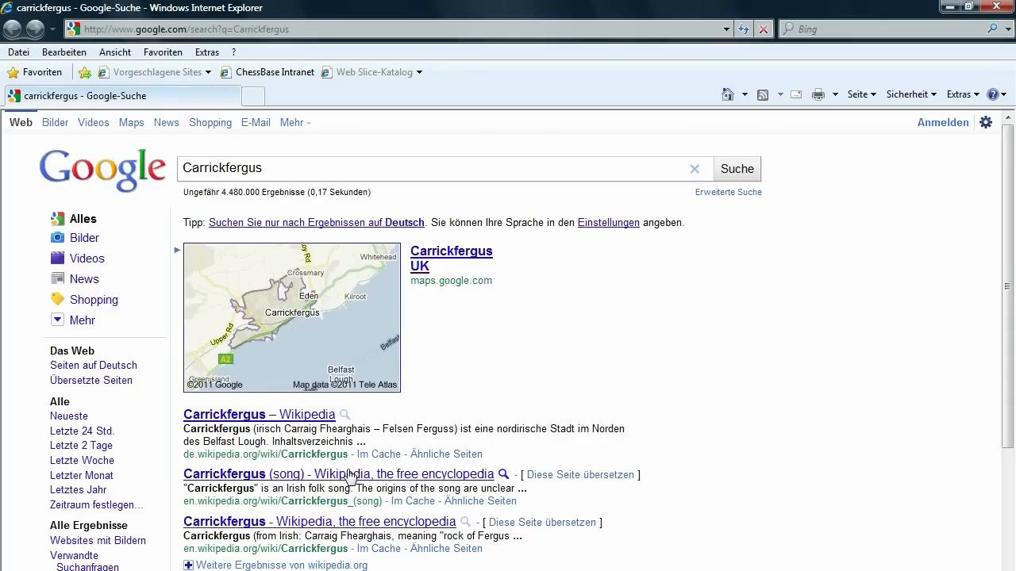
Open the 'Carrickfergus (song) - Wikipedia' result from the Google search
click(339, 473)
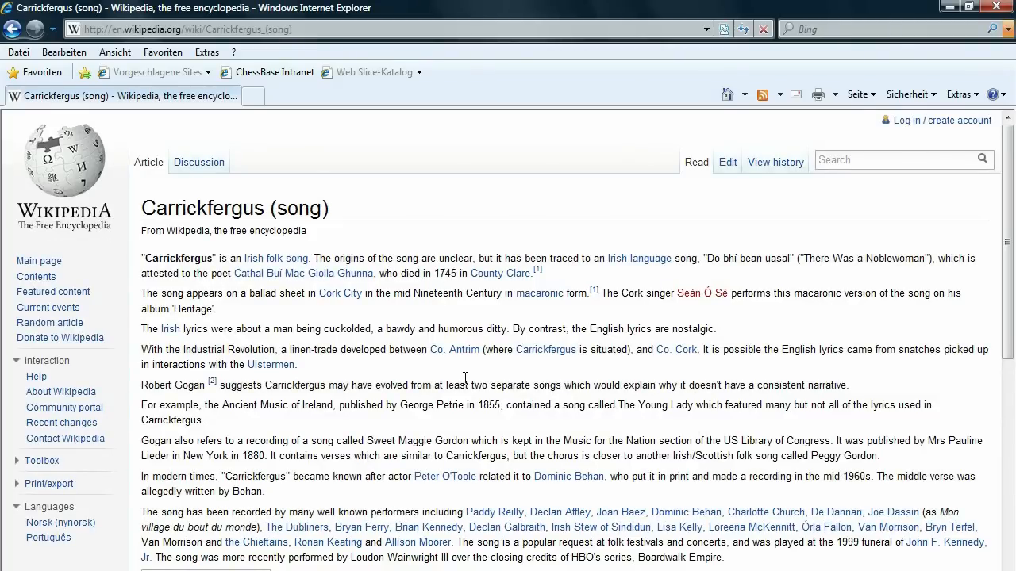
mouse_move(980, 17)
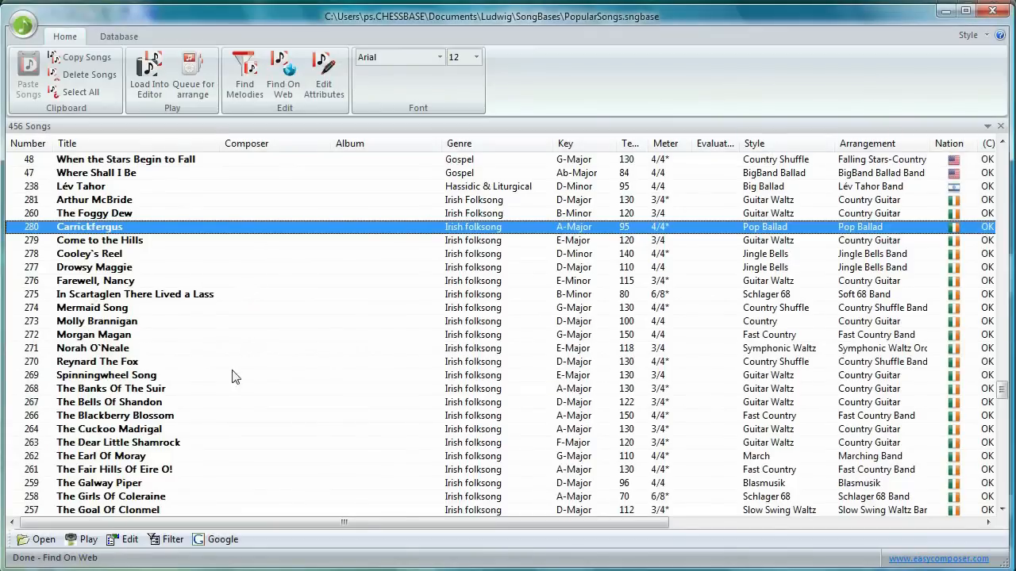
mouse_move(621, 334)
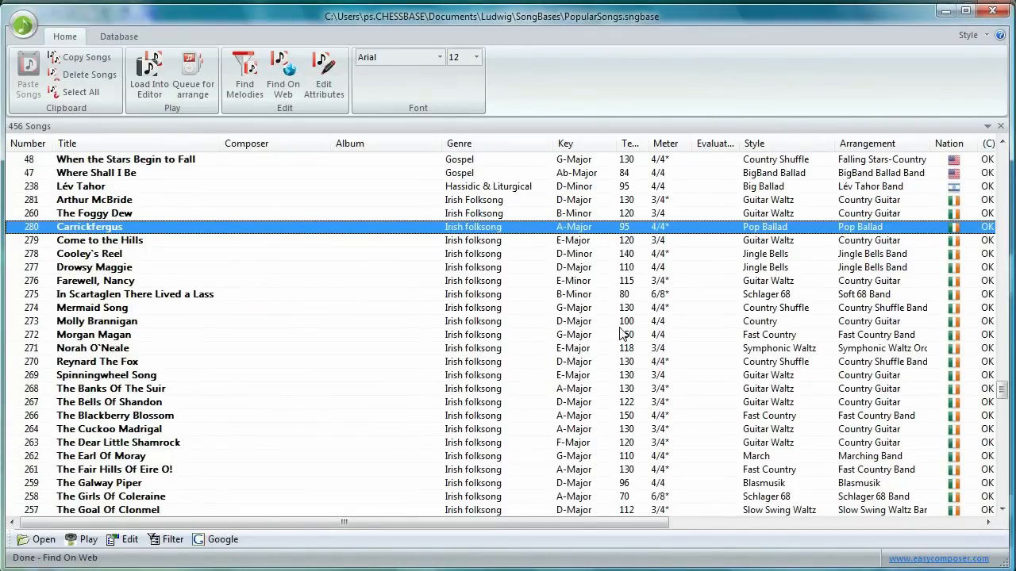